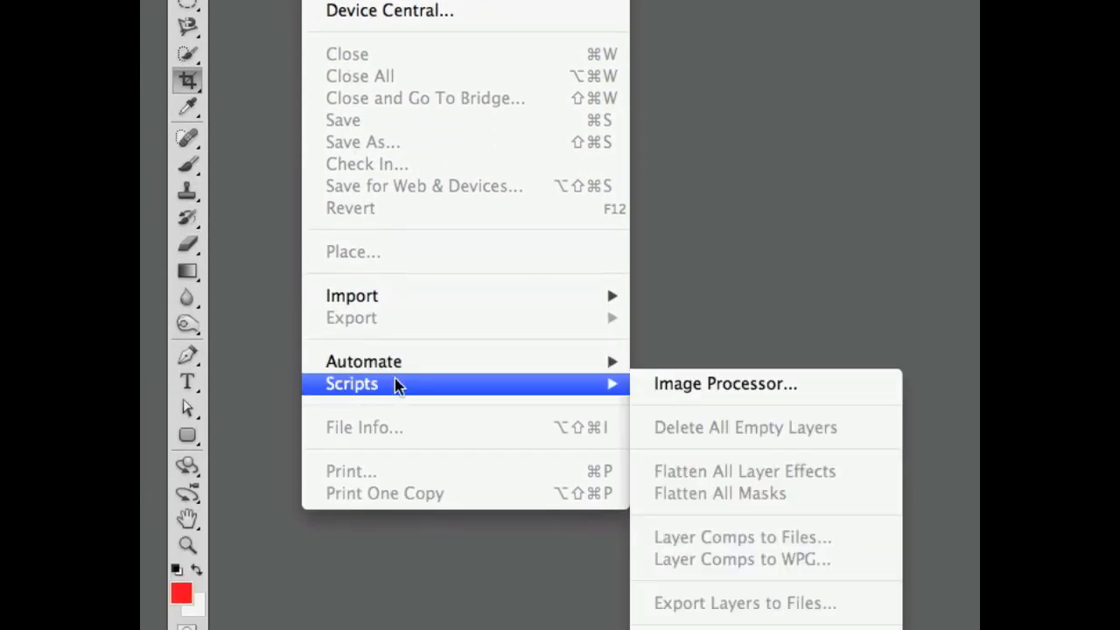
# Start Load Files into Stack and begin browsing for the source images.
pyautogui.click(744, 602)
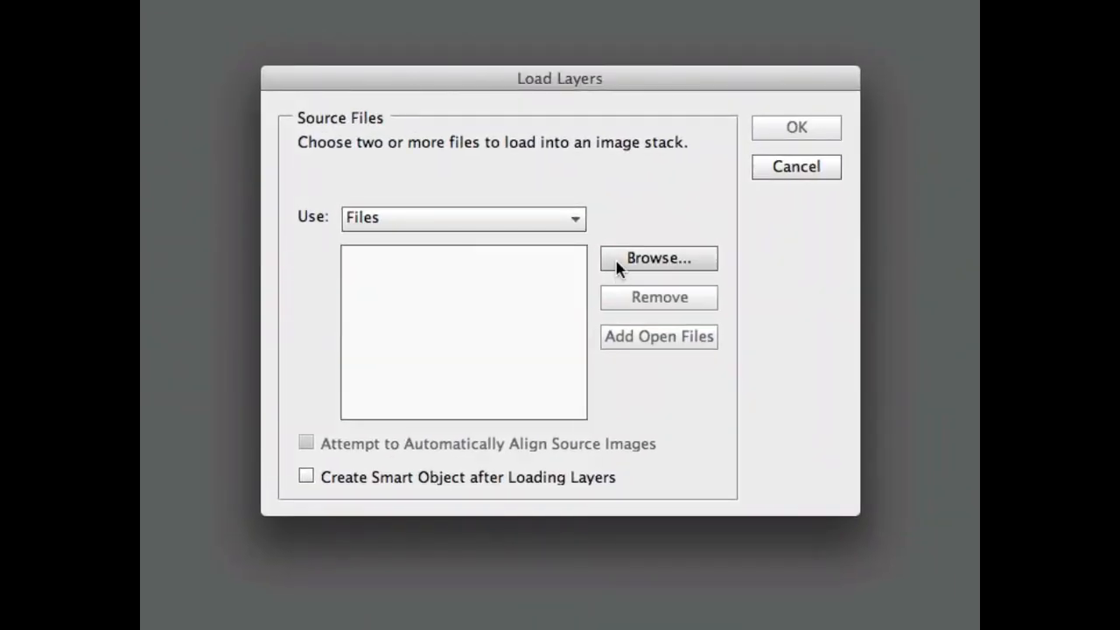
pyautogui.moveTo(658, 350)
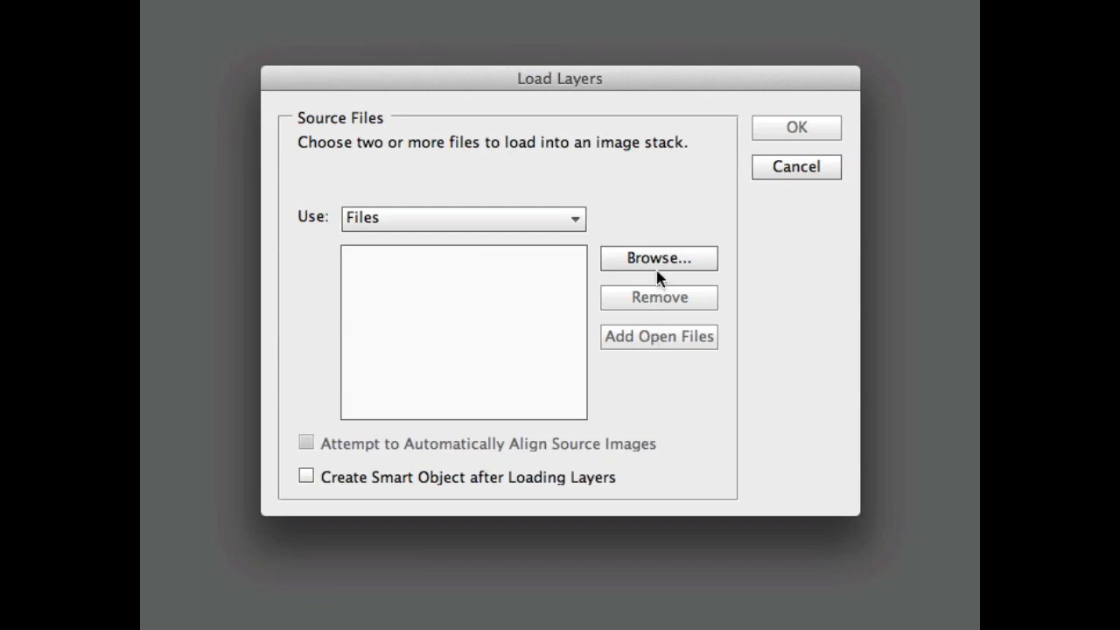
pyautogui.click(657, 259)
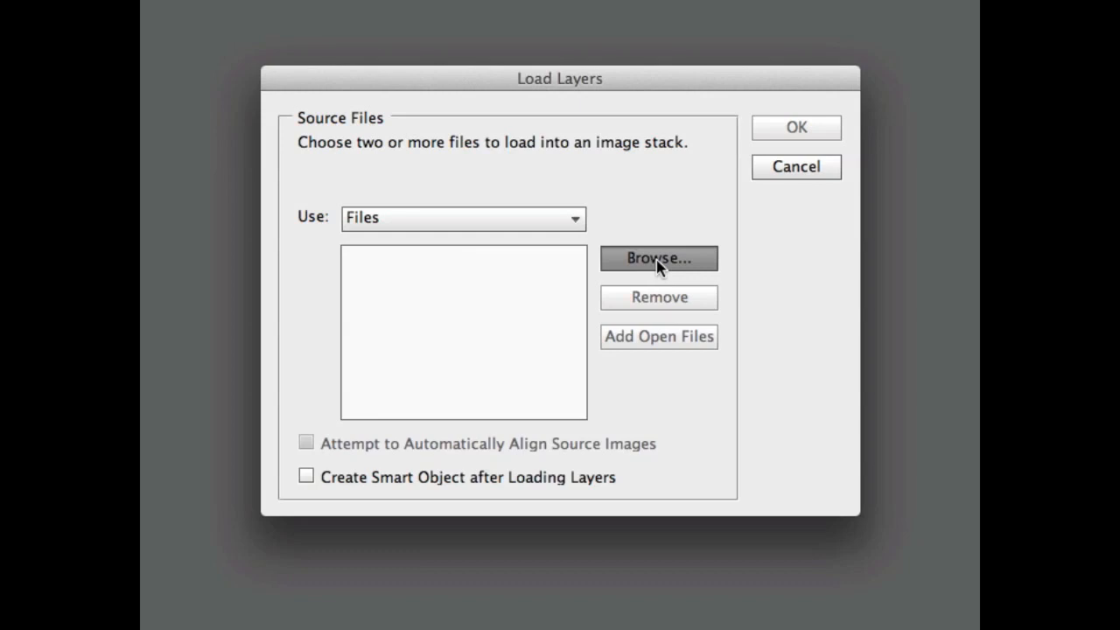
# Load IMG_1752.jpg through IMG_1756.jpg as three separate layers in one document.
pyautogui.click(658, 259)
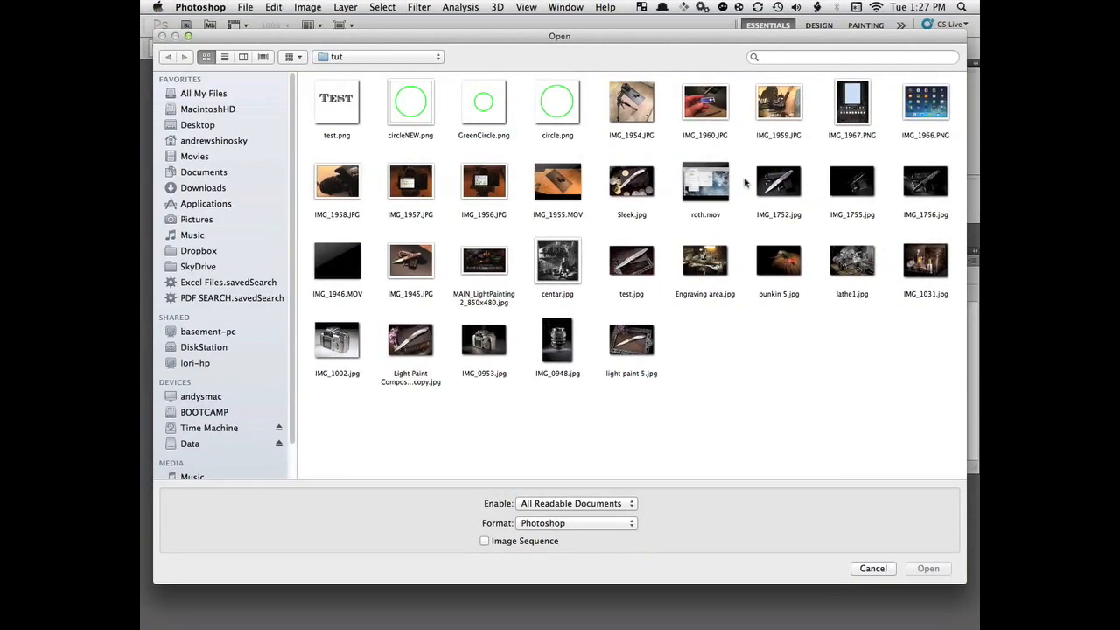
pyautogui.click(777, 181)
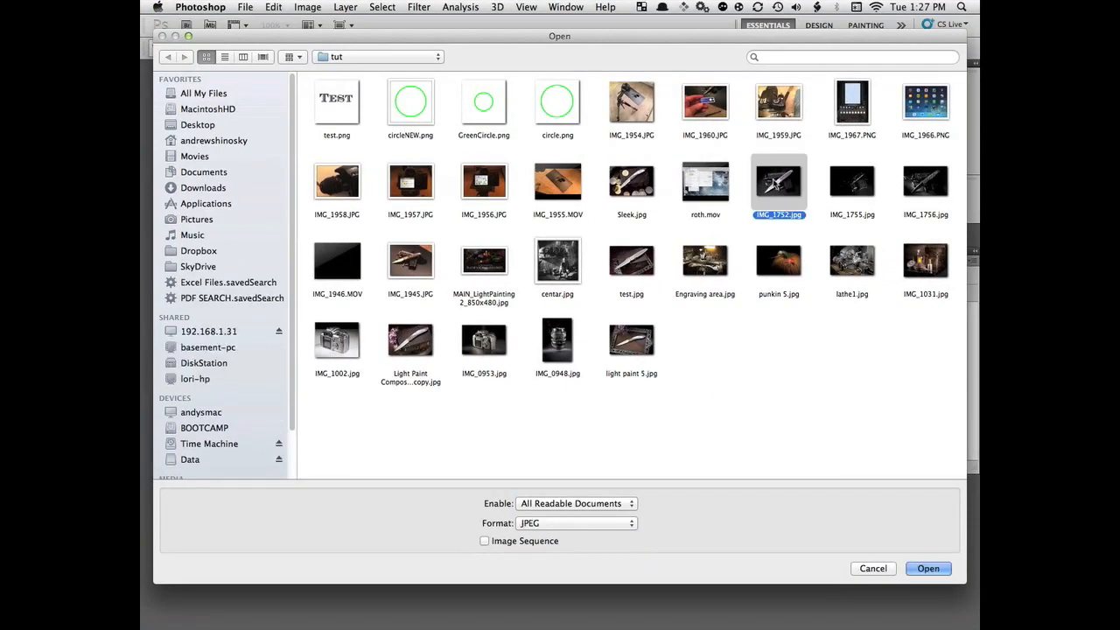
pyautogui.click(924, 182)
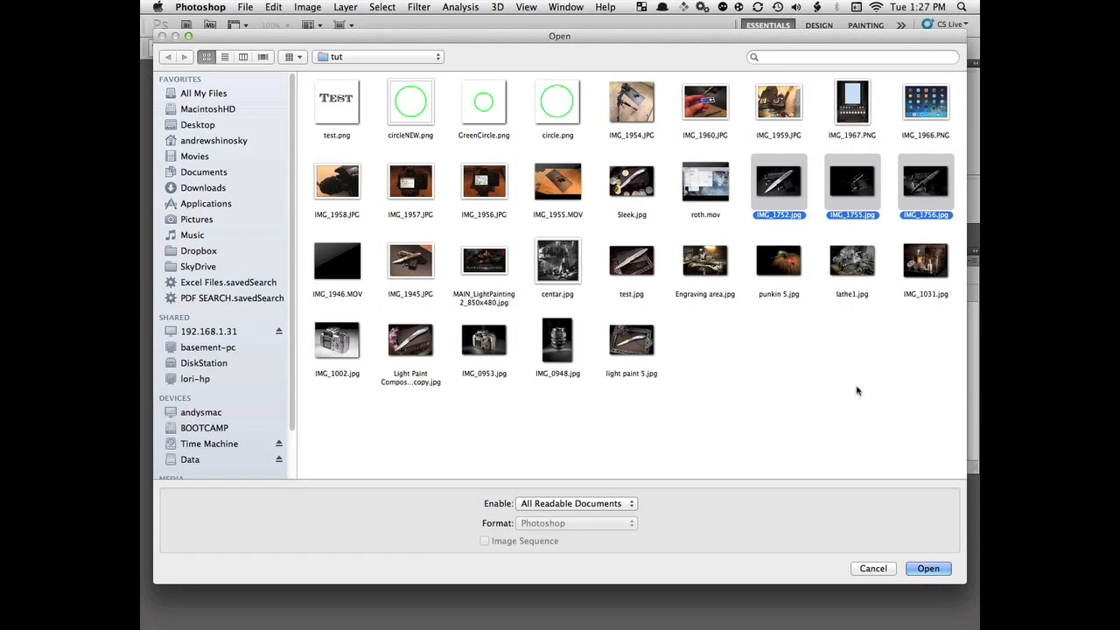
pyautogui.click(928, 567)
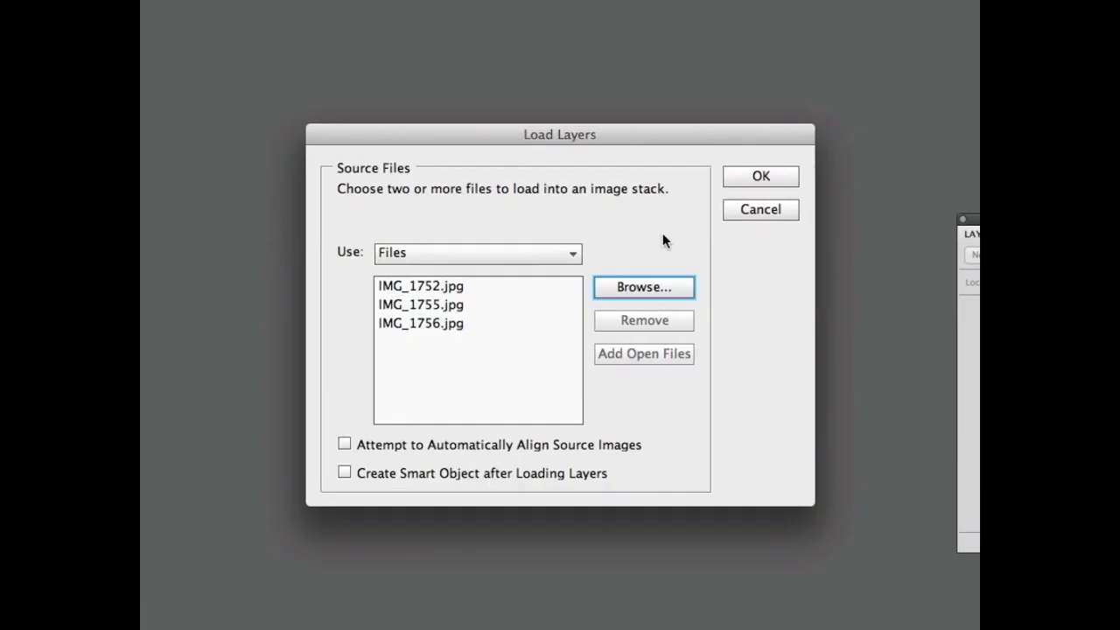
pyautogui.click(759, 175)
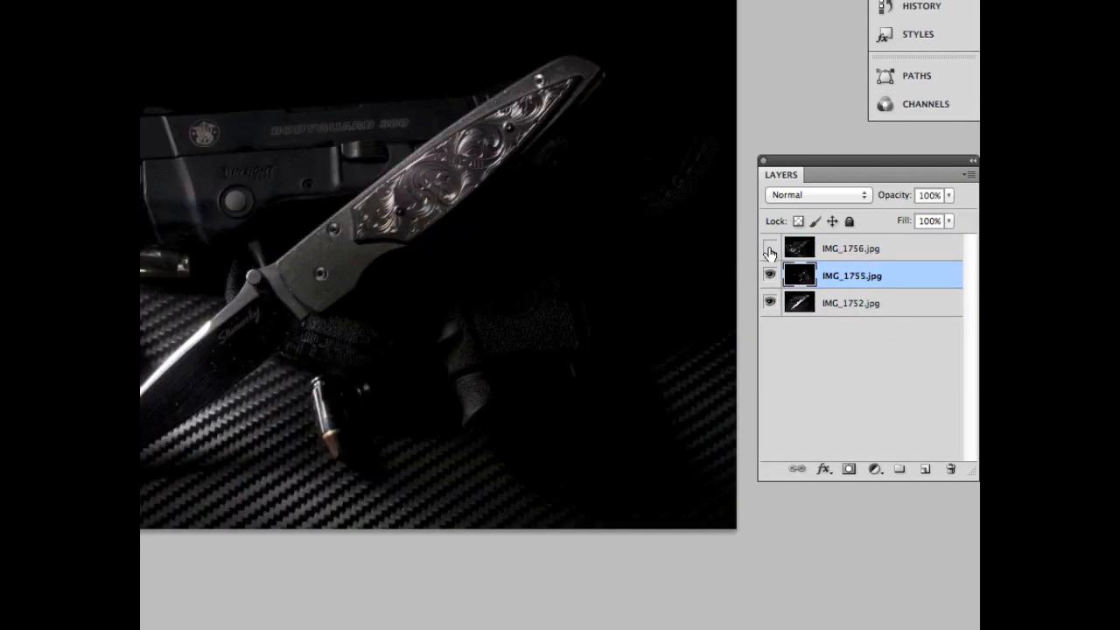
# Hide the IMG_1756 layer so the IMG_1755 exposure shows underneath.
pyautogui.click(770, 248)
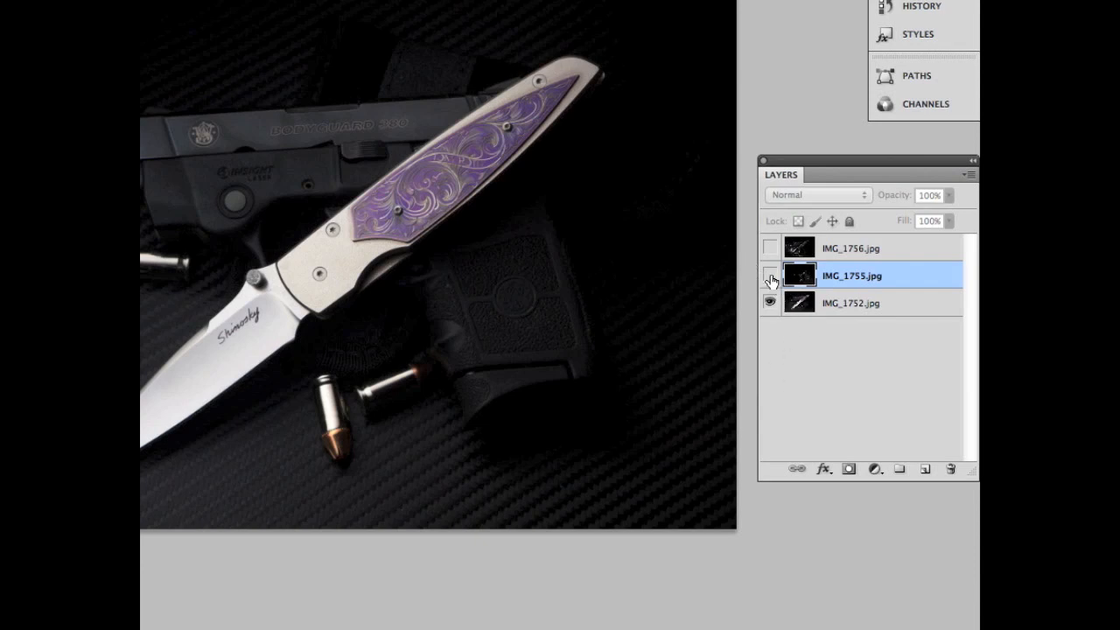
# Set the IMG_1755 layer to Lighten blending and toggle its visibility to compare the result.
pyautogui.click(770, 274)
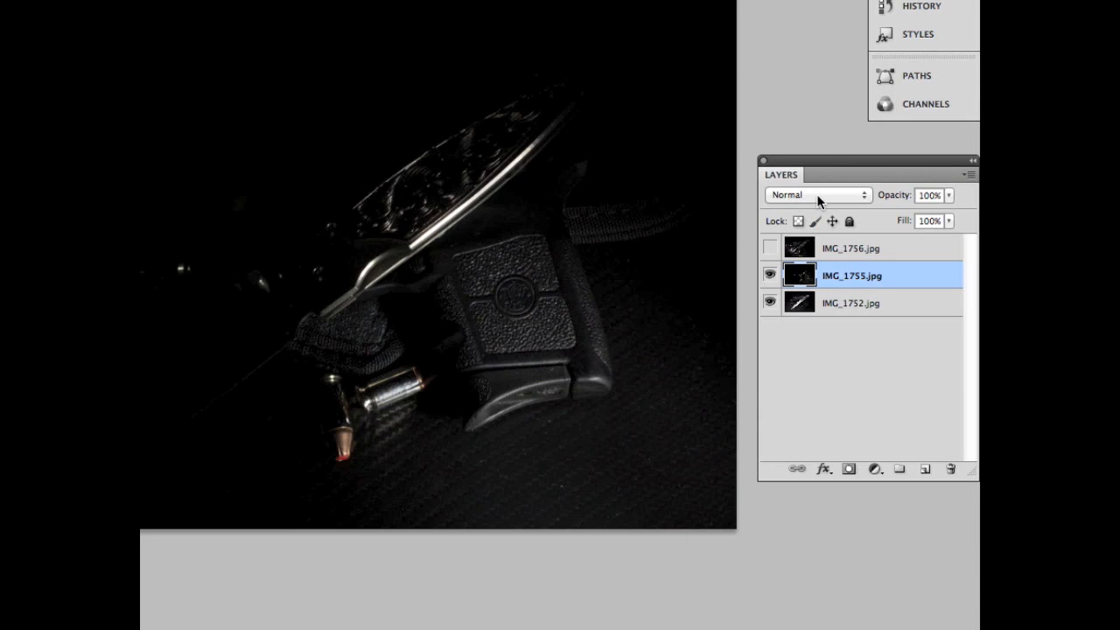
pyautogui.moveTo(819, 196)
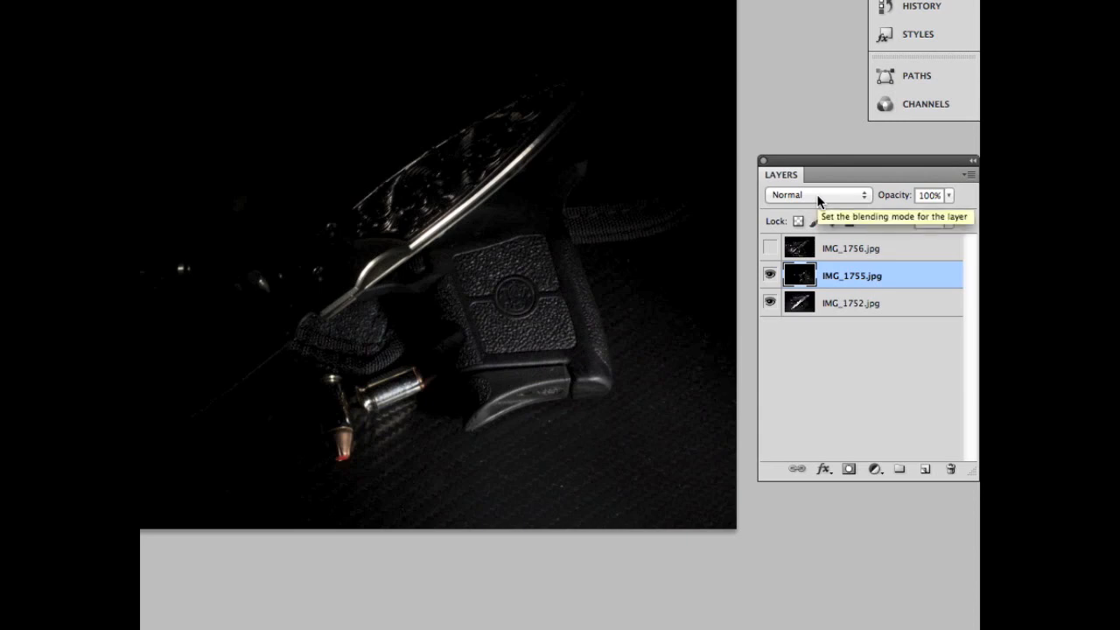
pyautogui.click(770, 273)
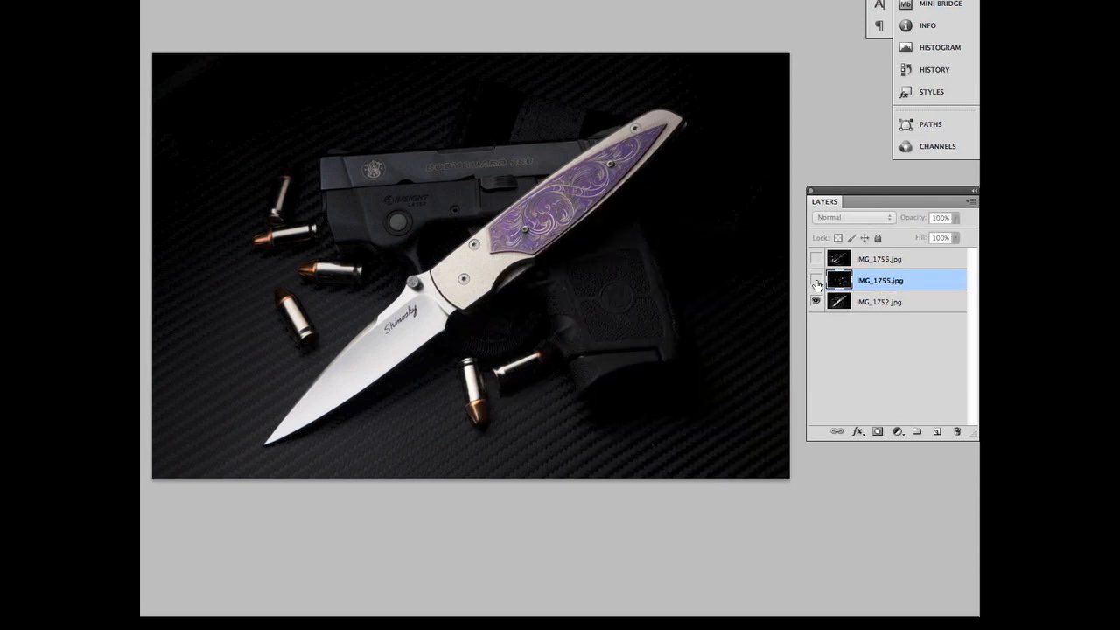
pyautogui.click(854, 217)
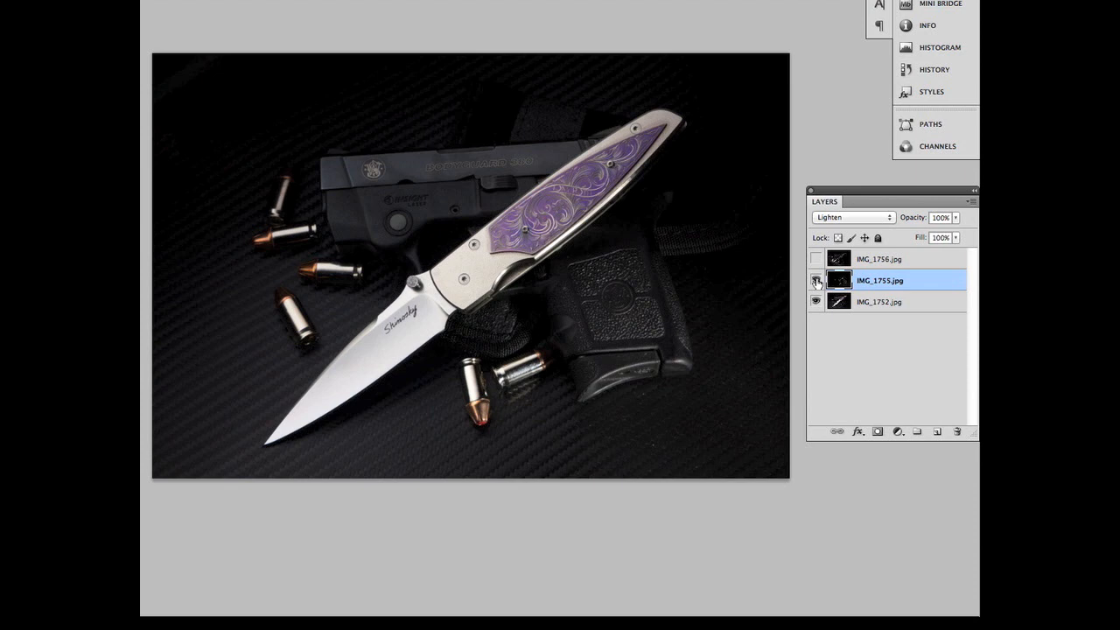
pyautogui.click(816, 280)
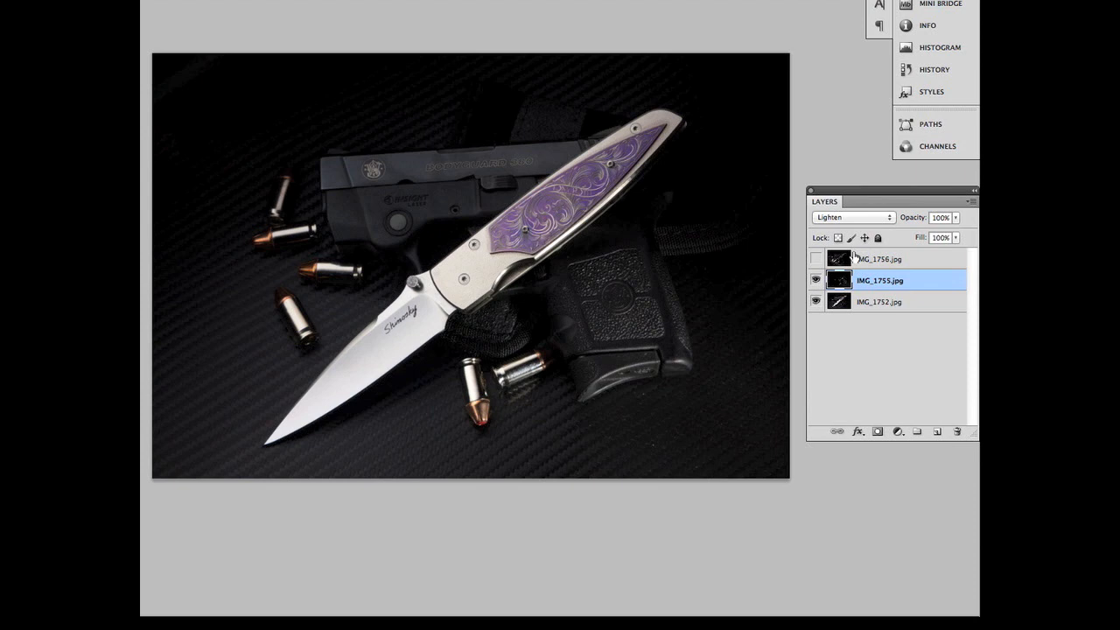
pyautogui.click(815, 259)
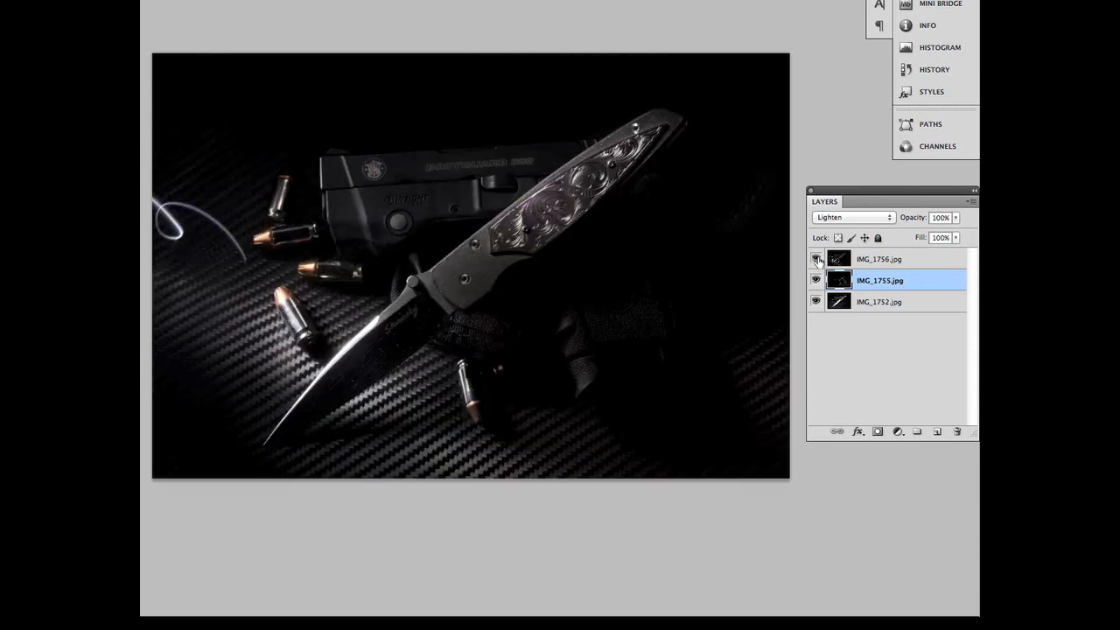
pyautogui.click(878, 259)
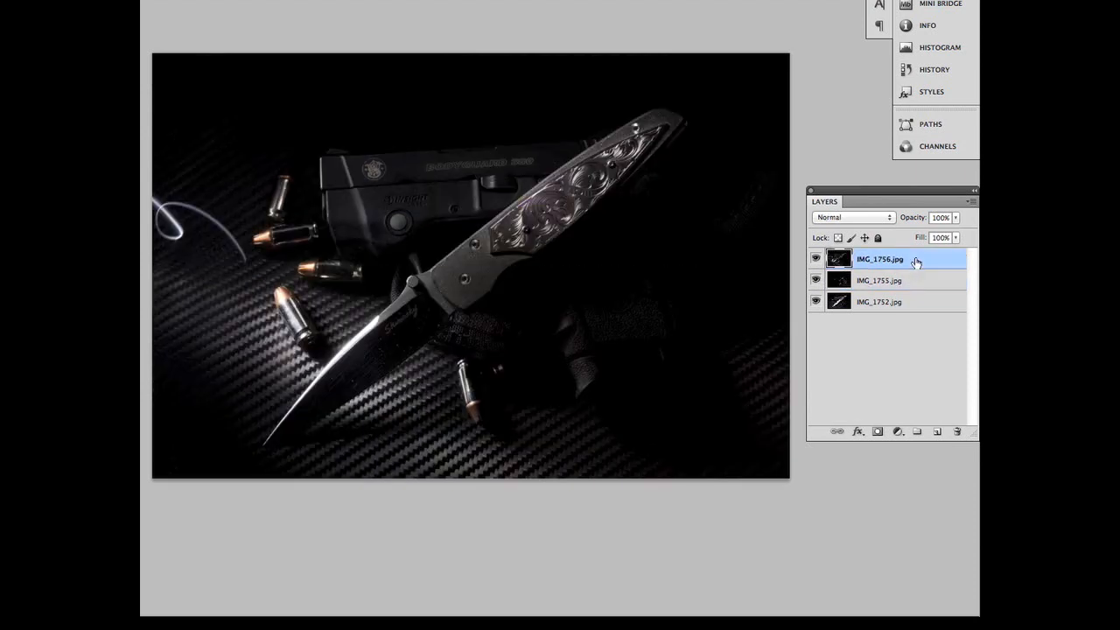
pyautogui.click(854, 217)
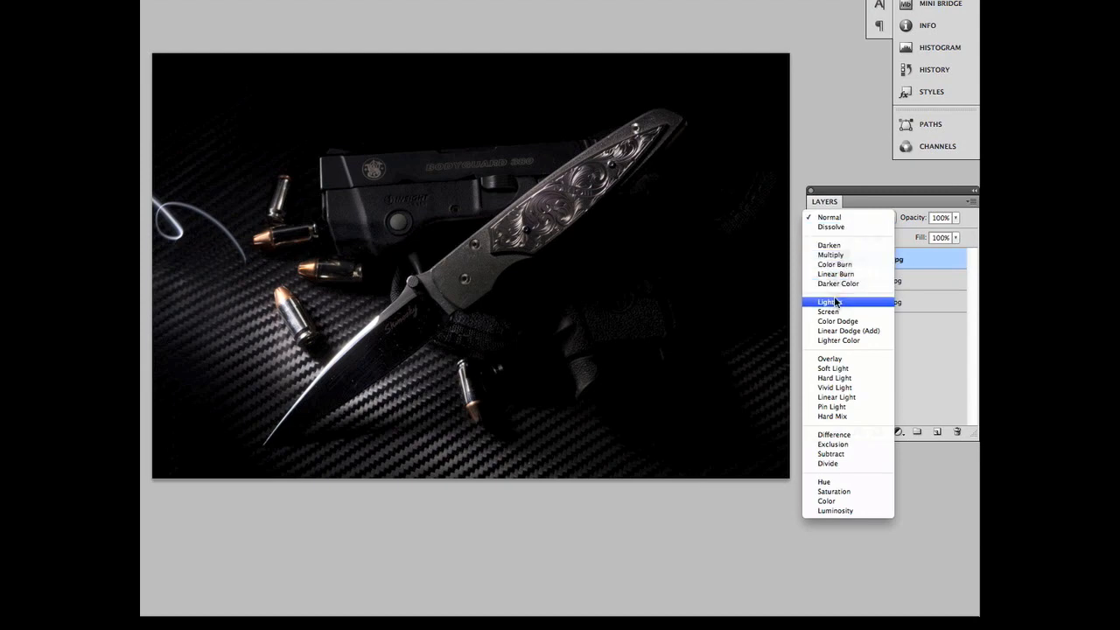
pyautogui.click(826, 301)
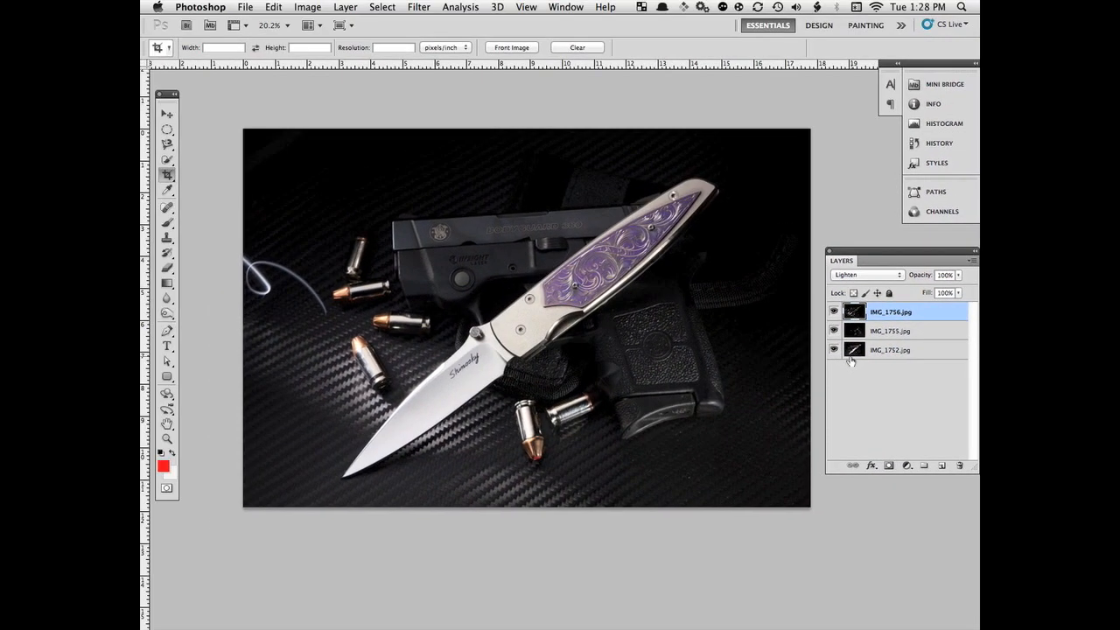
pyautogui.moveTo(273, 243)
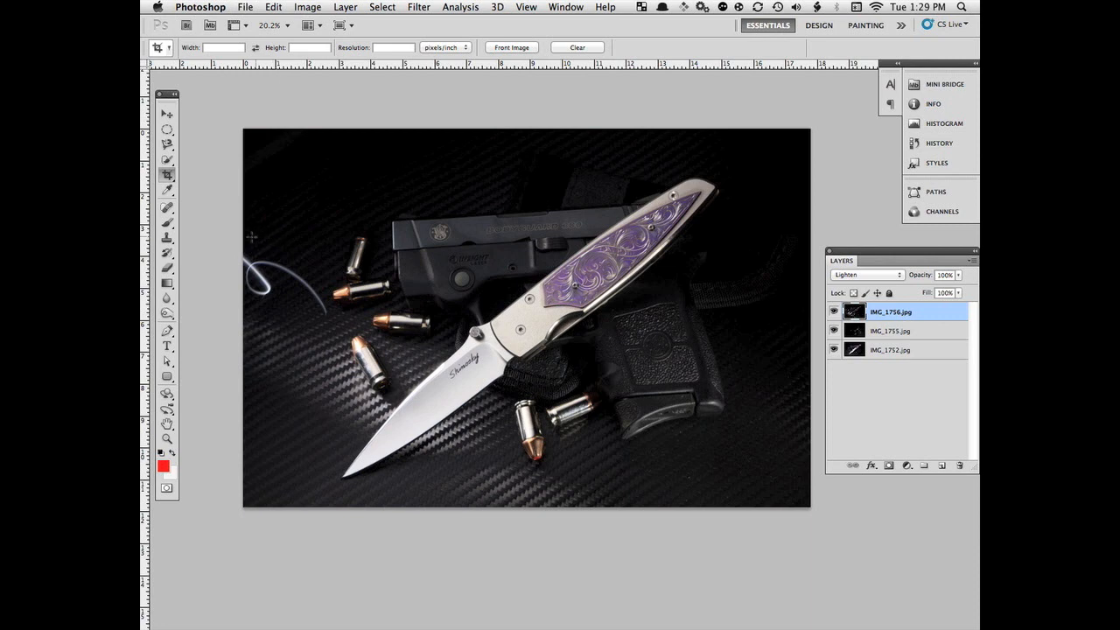
pyautogui.moveTo(231, 241)
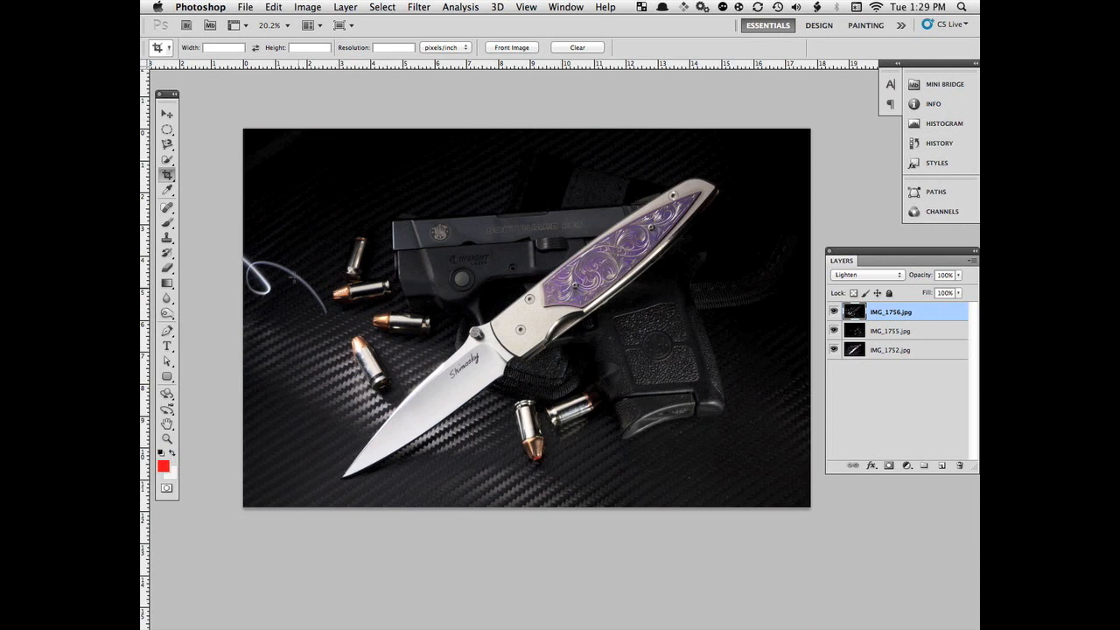
pyautogui.moveTo(294, 287)
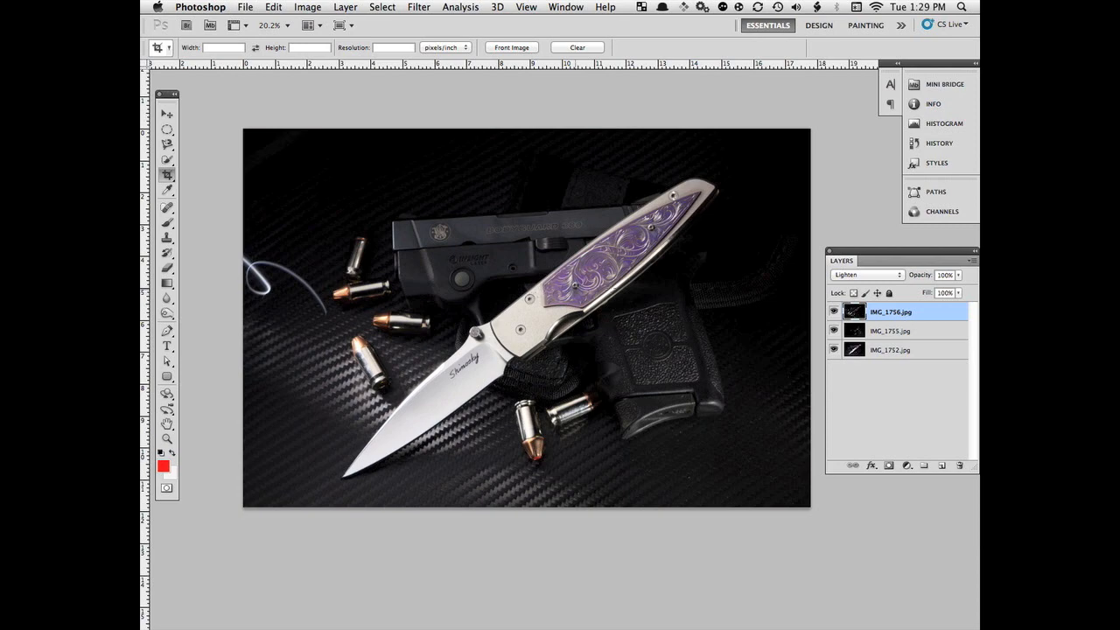
pyautogui.moveTo(735, 322)
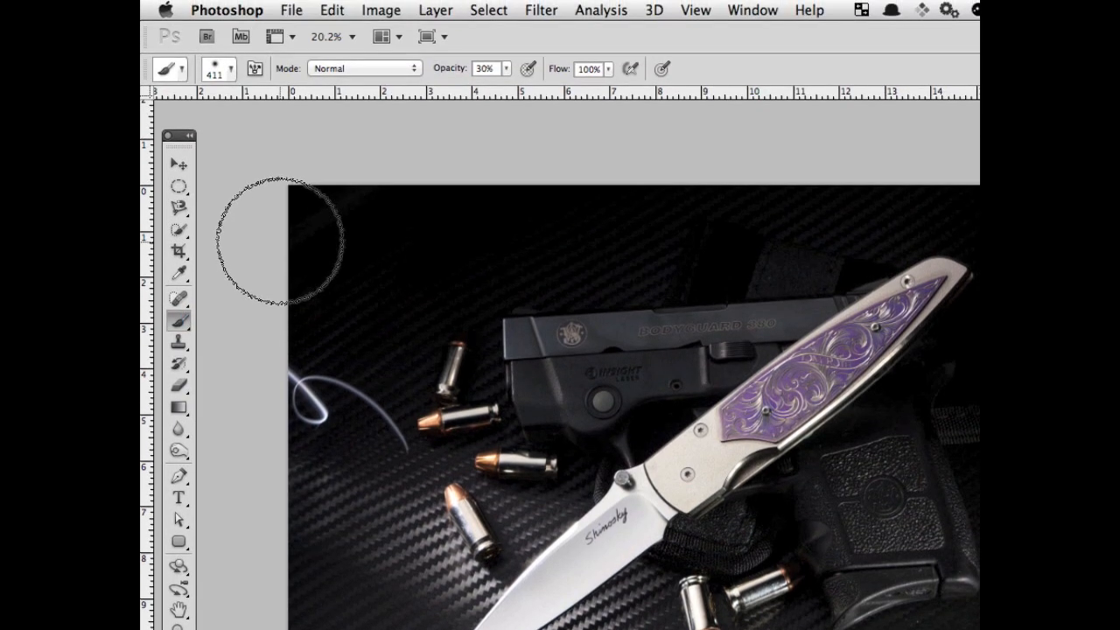
# Reduce the brush to 69 px at full opacity for painting out the blue streak.
pyautogui.click(231, 70)
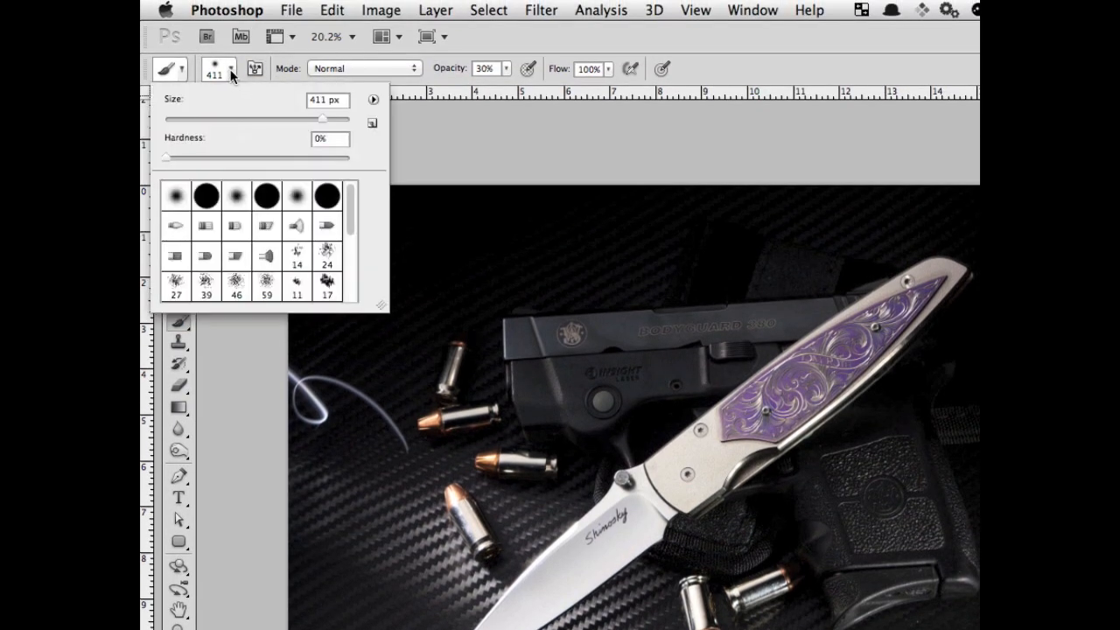
pyautogui.moveTo(324, 119); pyautogui.dragTo(229, 119)
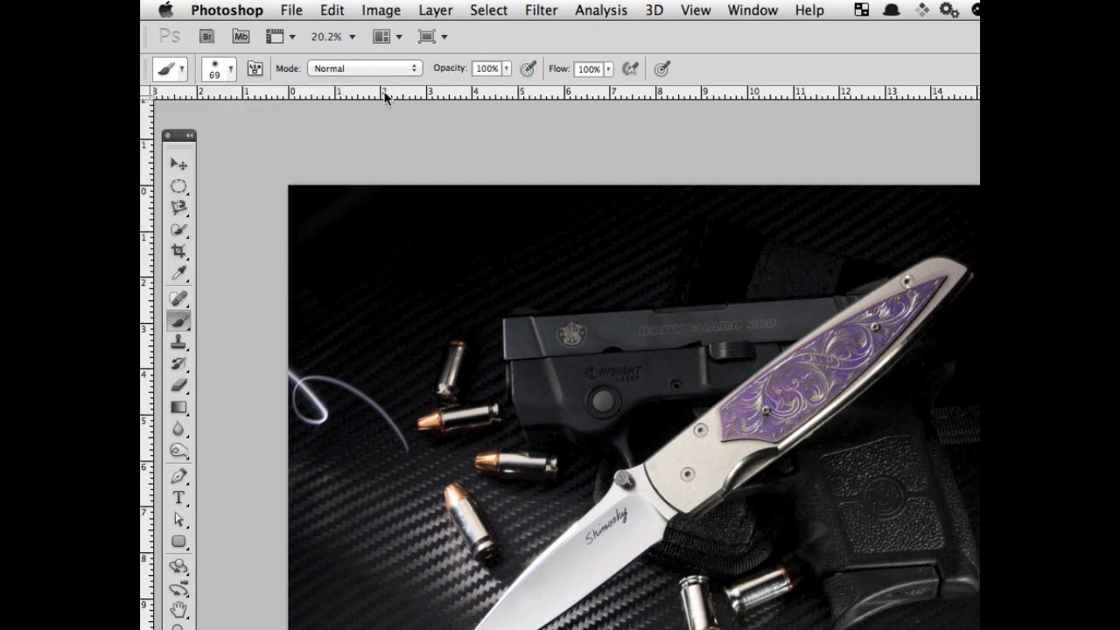
pyautogui.moveTo(406, 448)
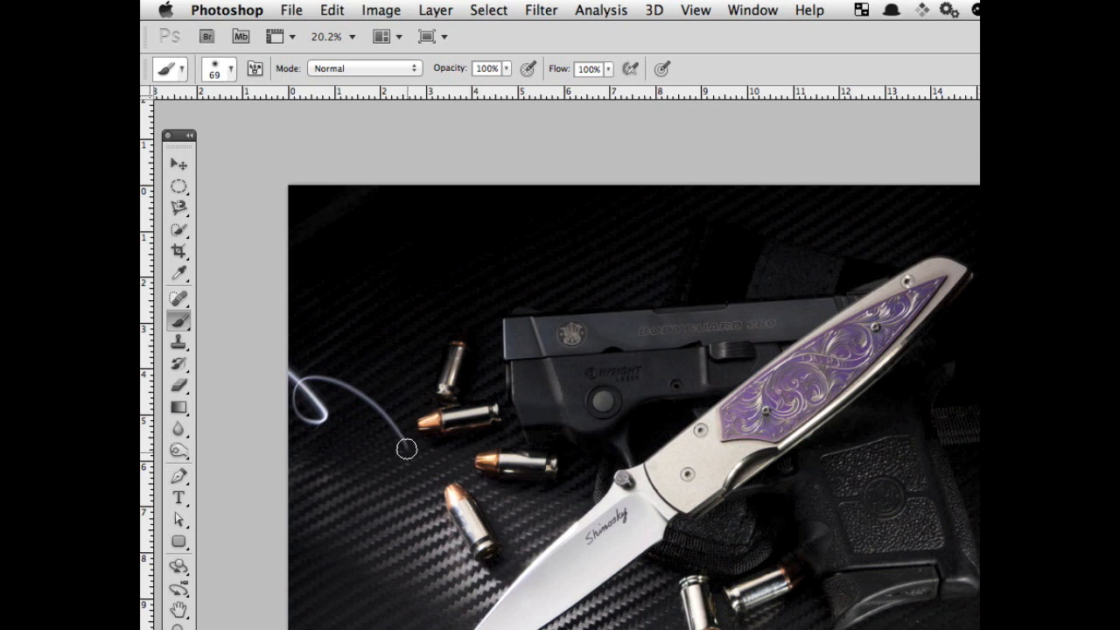
pyautogui.moveTo(367, 390)
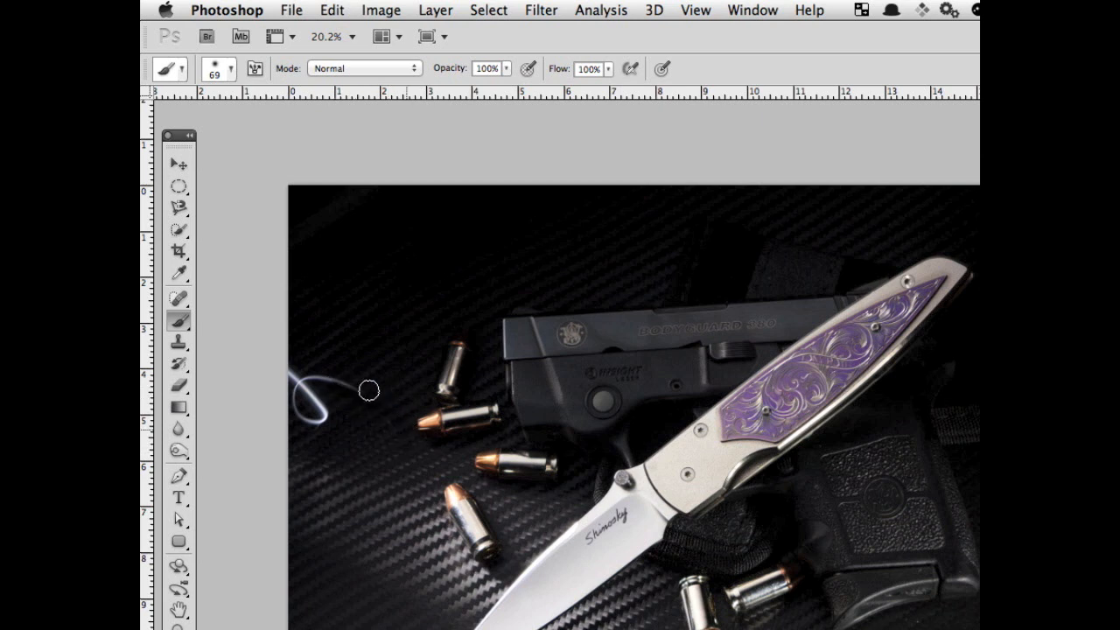
pyautogui.moveTo(282, 388)
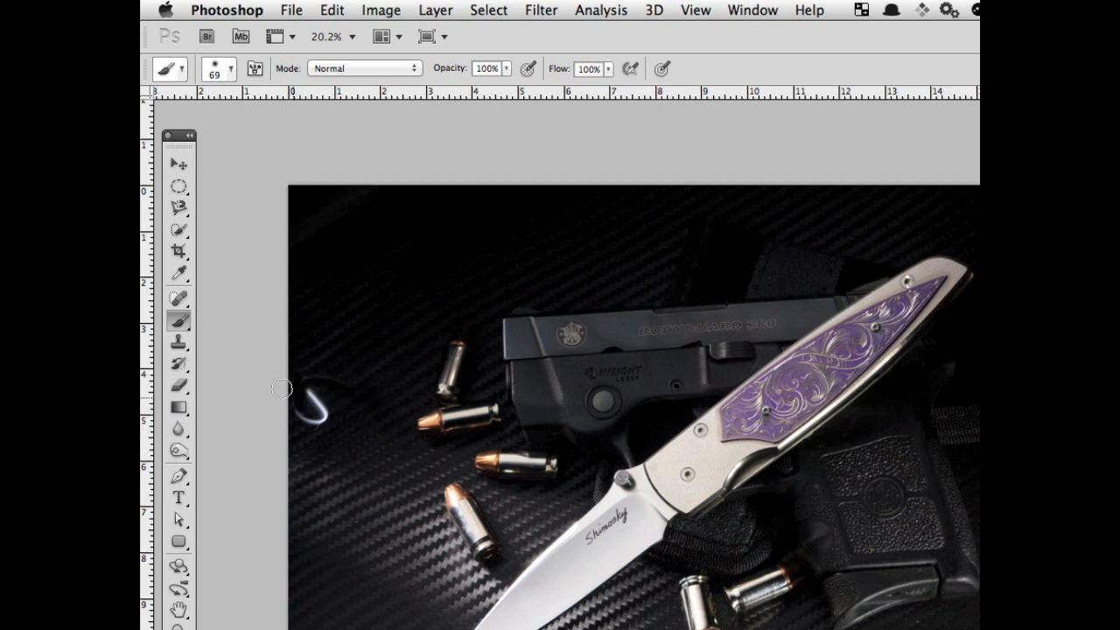
pyautogui.moveTo(315, 441)
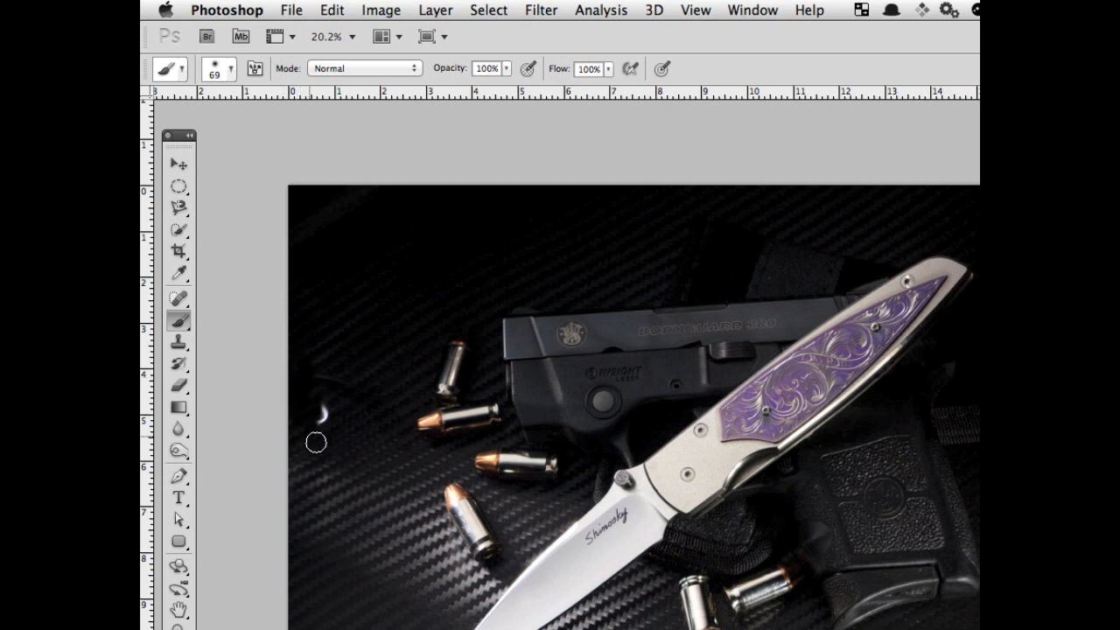
pyautogui.moveTo(329, 378)
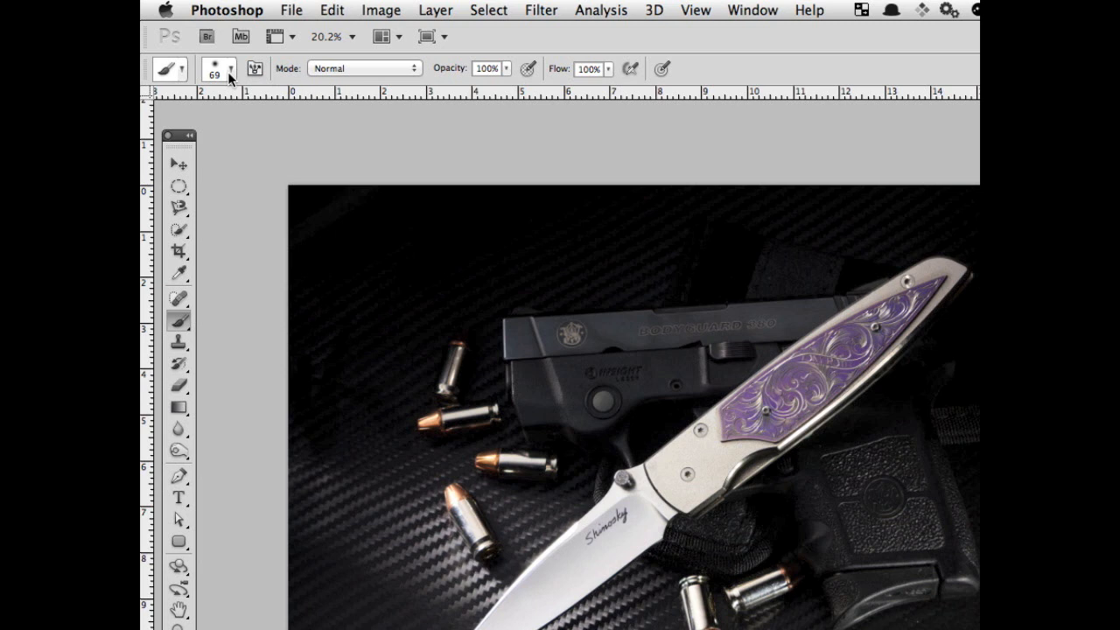
pyautogui.click(231, 68)
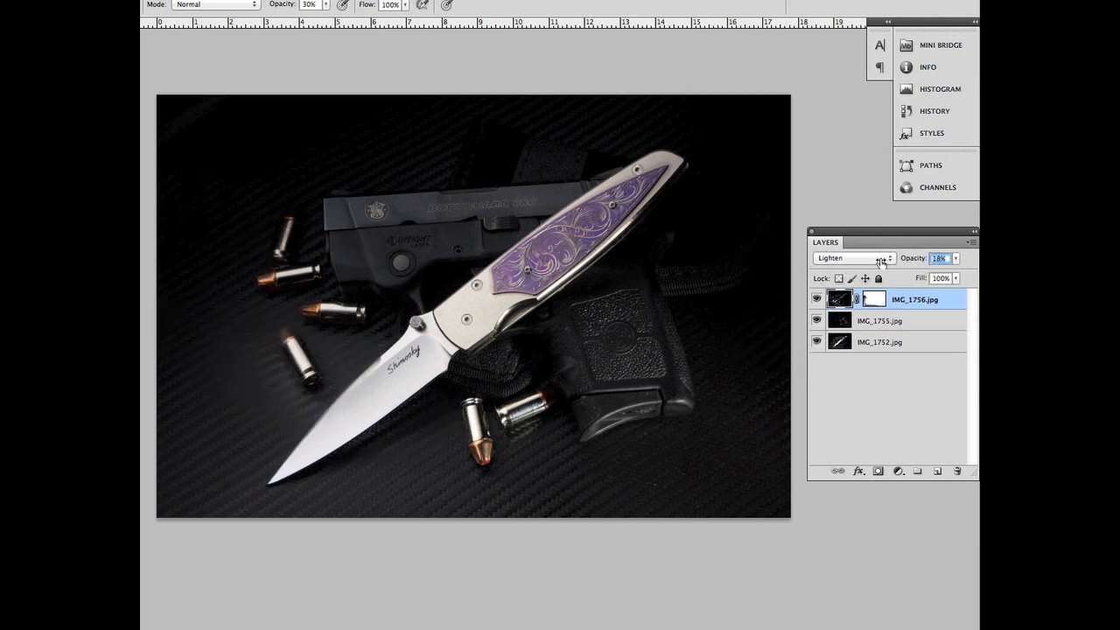
# Lower the top IMG_1756 layer's opacity to 73%.
pyautogui.moveTo(913, 259); pyautogui.dragTo(937, 259)
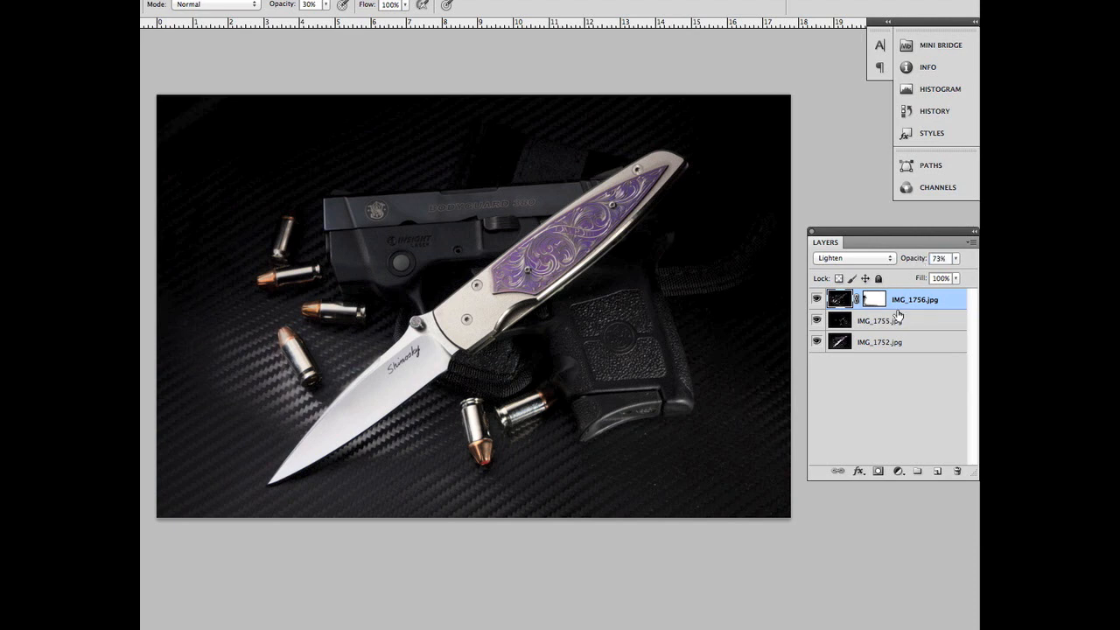
pyautogui.moveTo(887, 374)
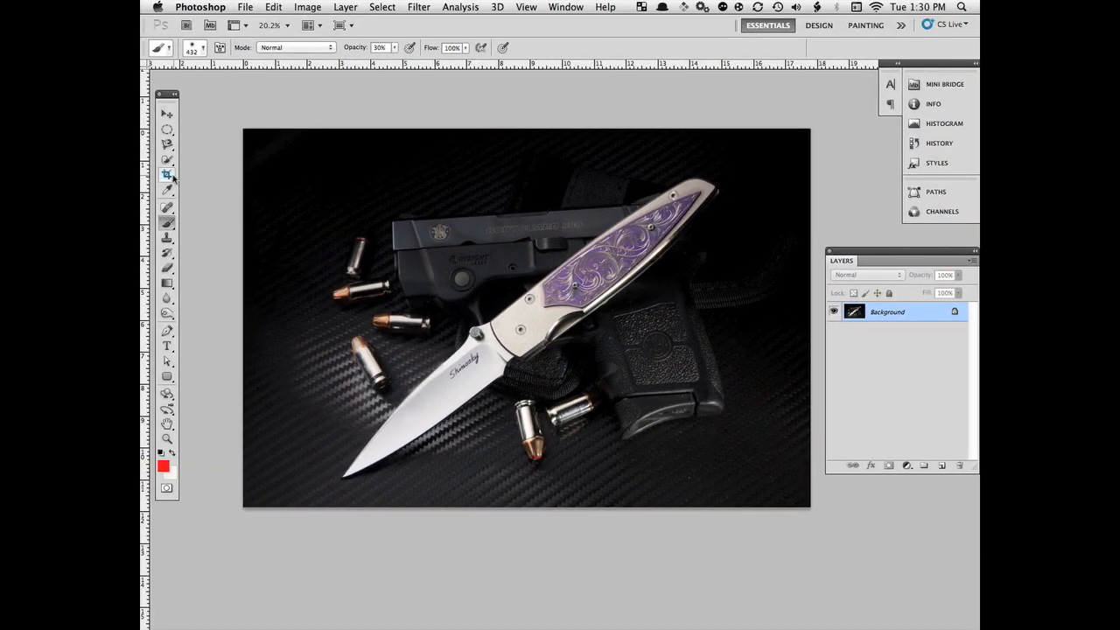
# Crop the flattened photo to a tighter, re-angled composition around the knife.
pyautogui.click(166, 175)
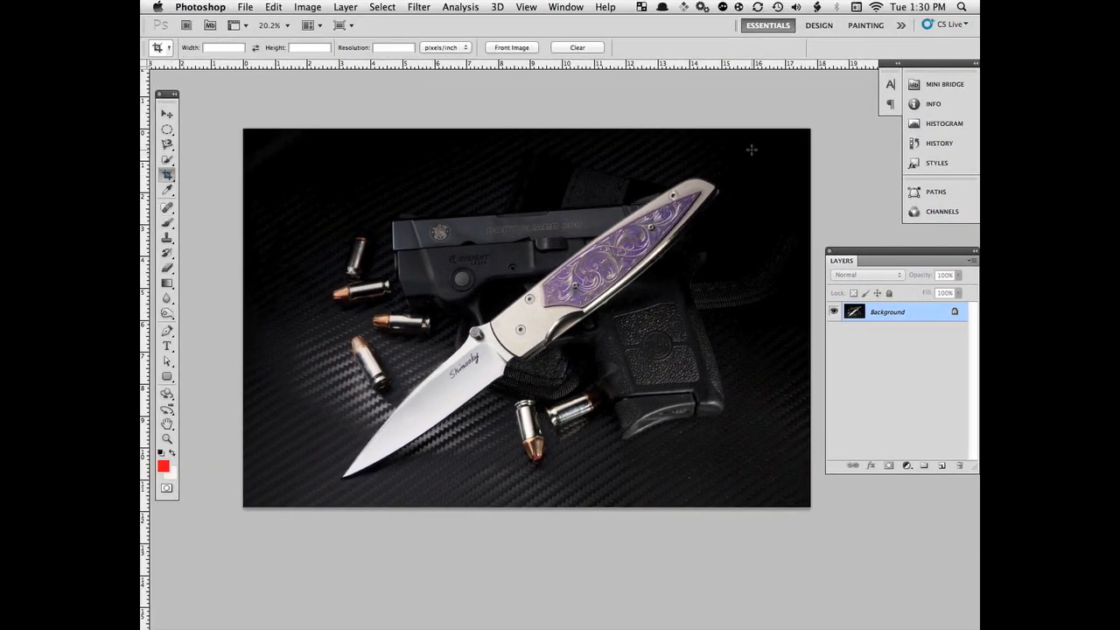
pyautogui.moveTo(342, 143); pyautogui.dragTo(754, 481)
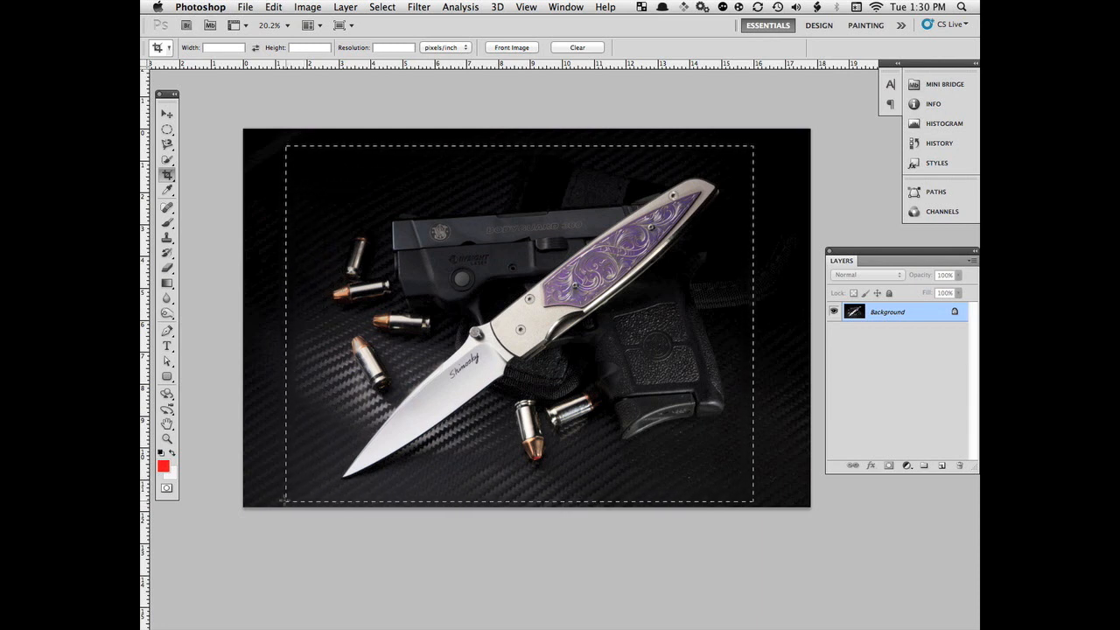
pyautogui.click(166, 175)
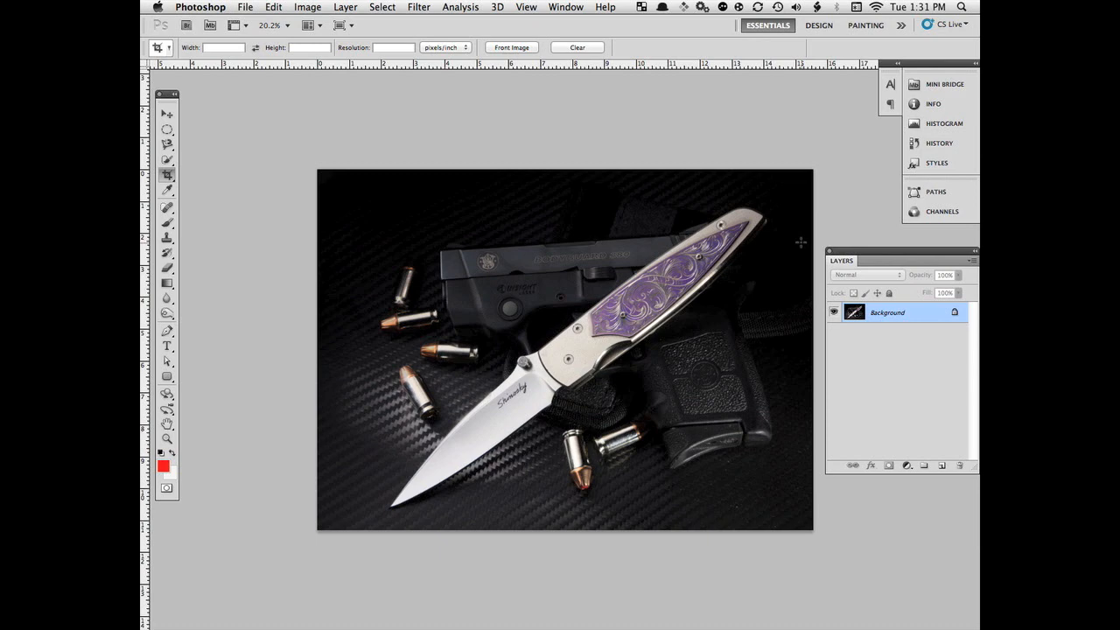
pyautogui.moveTo(803, 245)
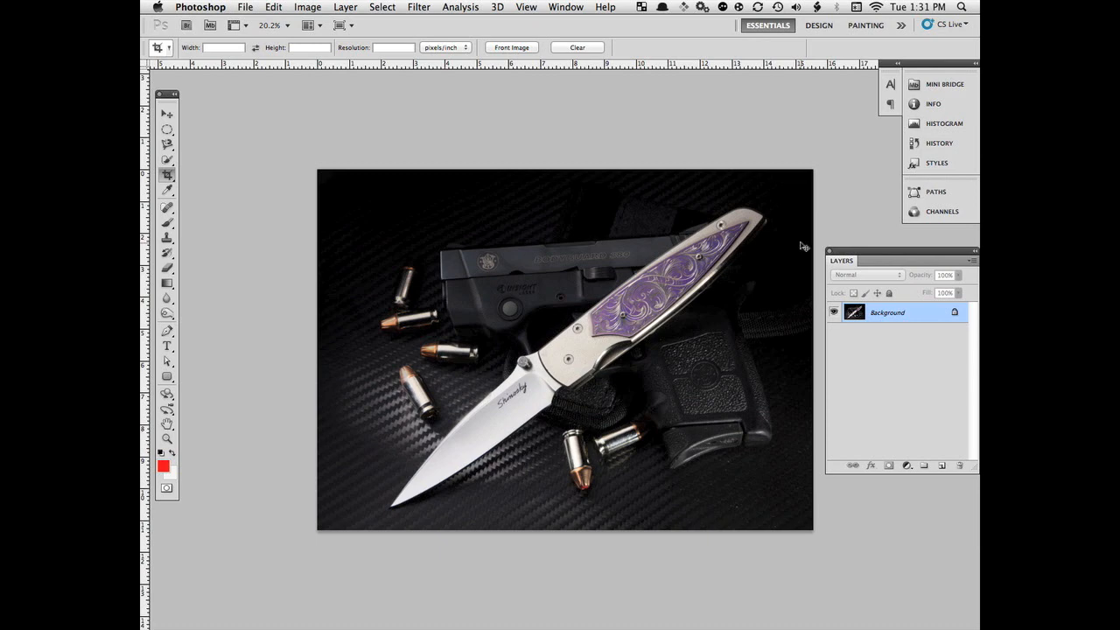